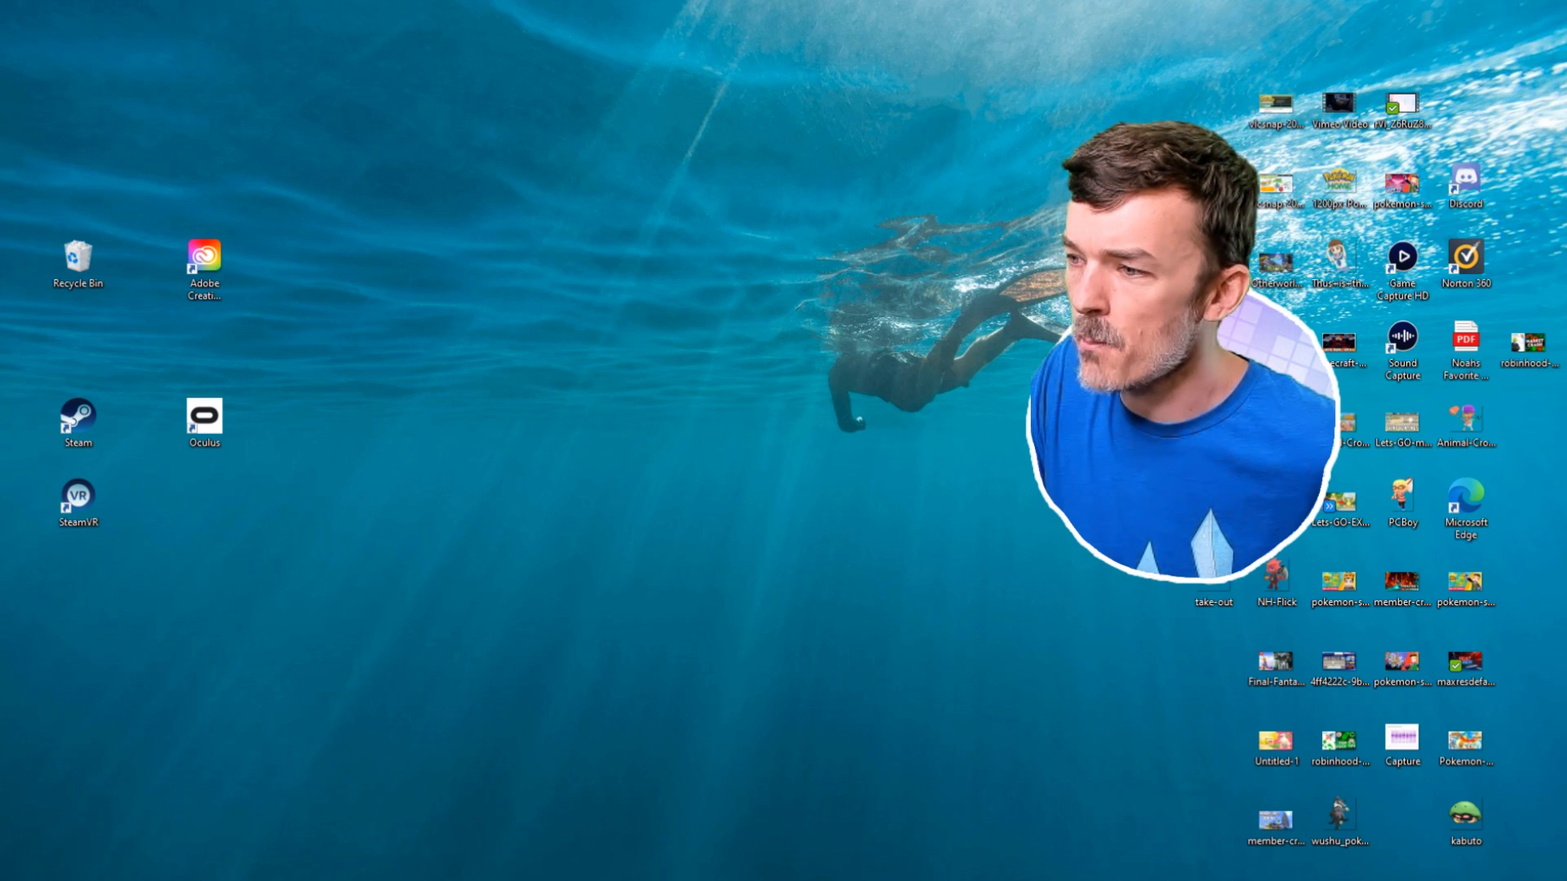
- Start Steam from its desktop shortcut and show the game library
click(78, 424)
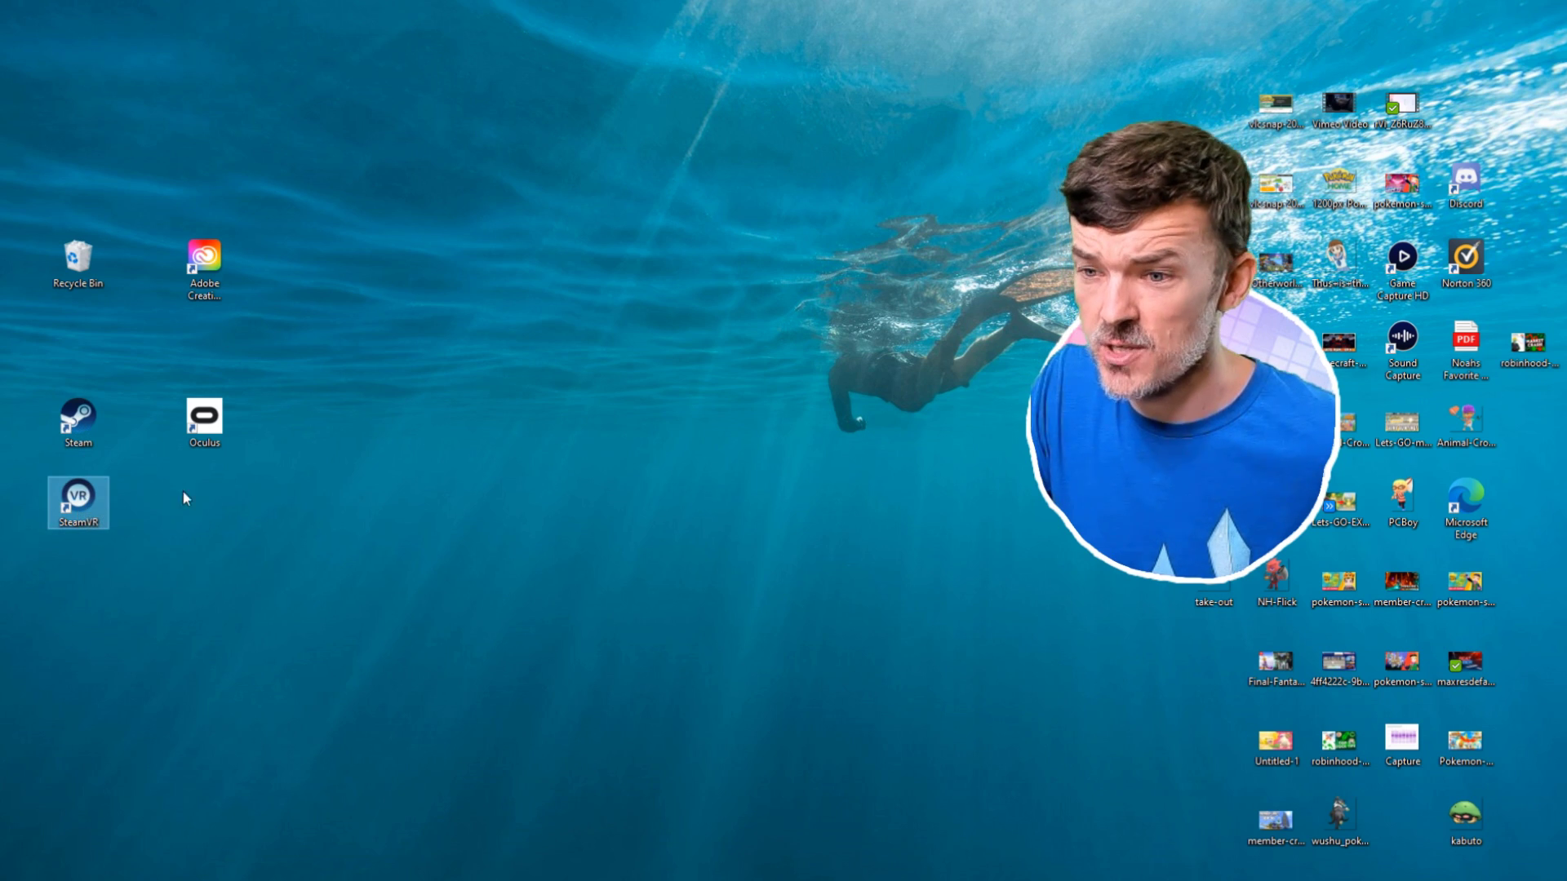
click(78, 421)
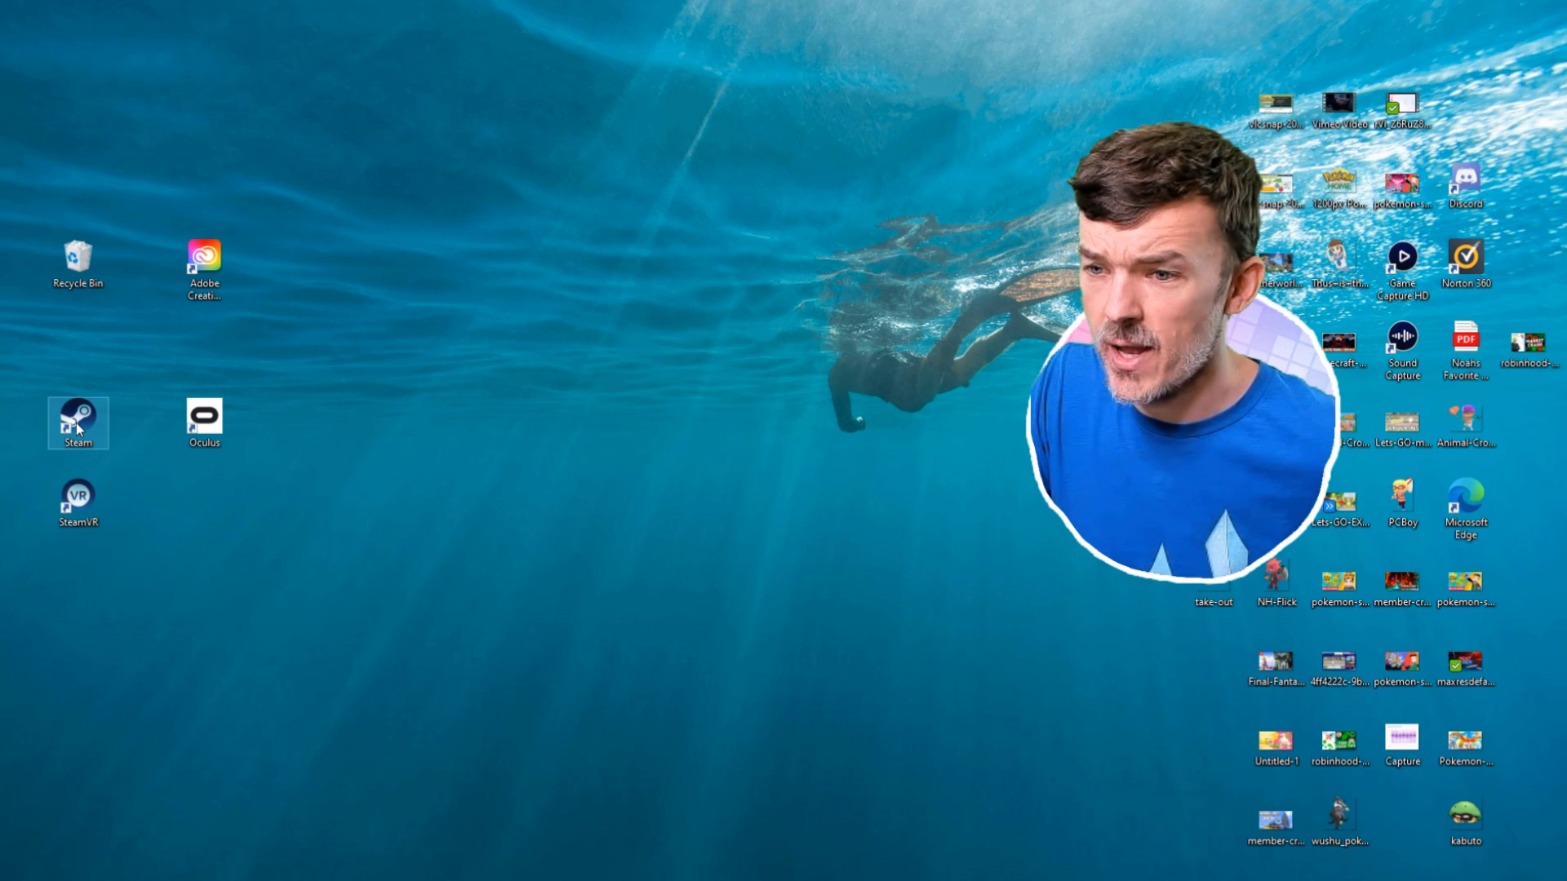
mouse_move(67, 440)
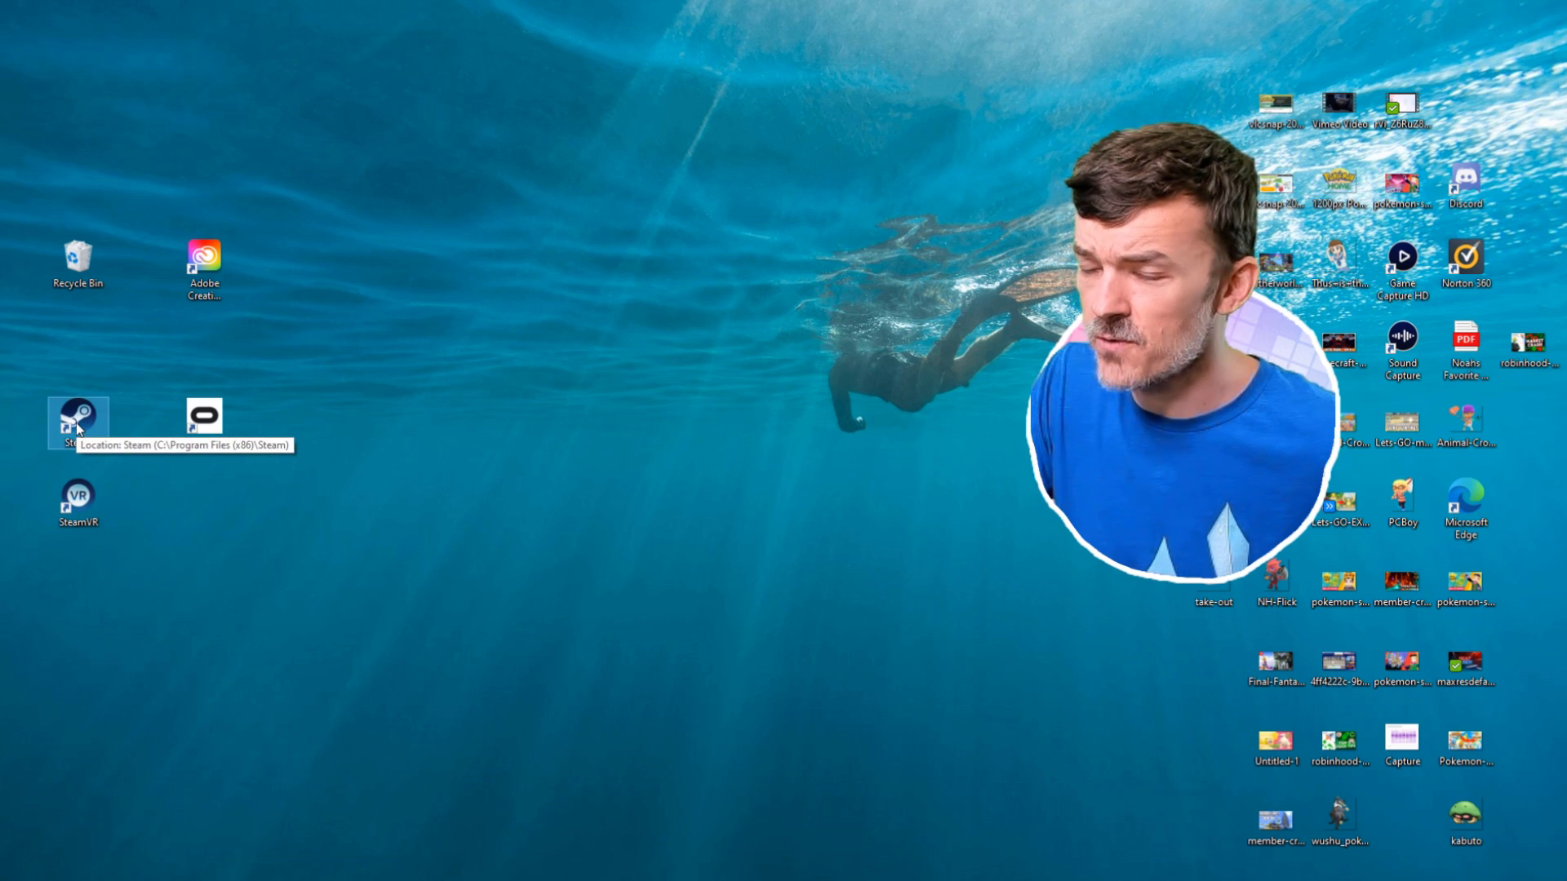
double_click(77, 418)
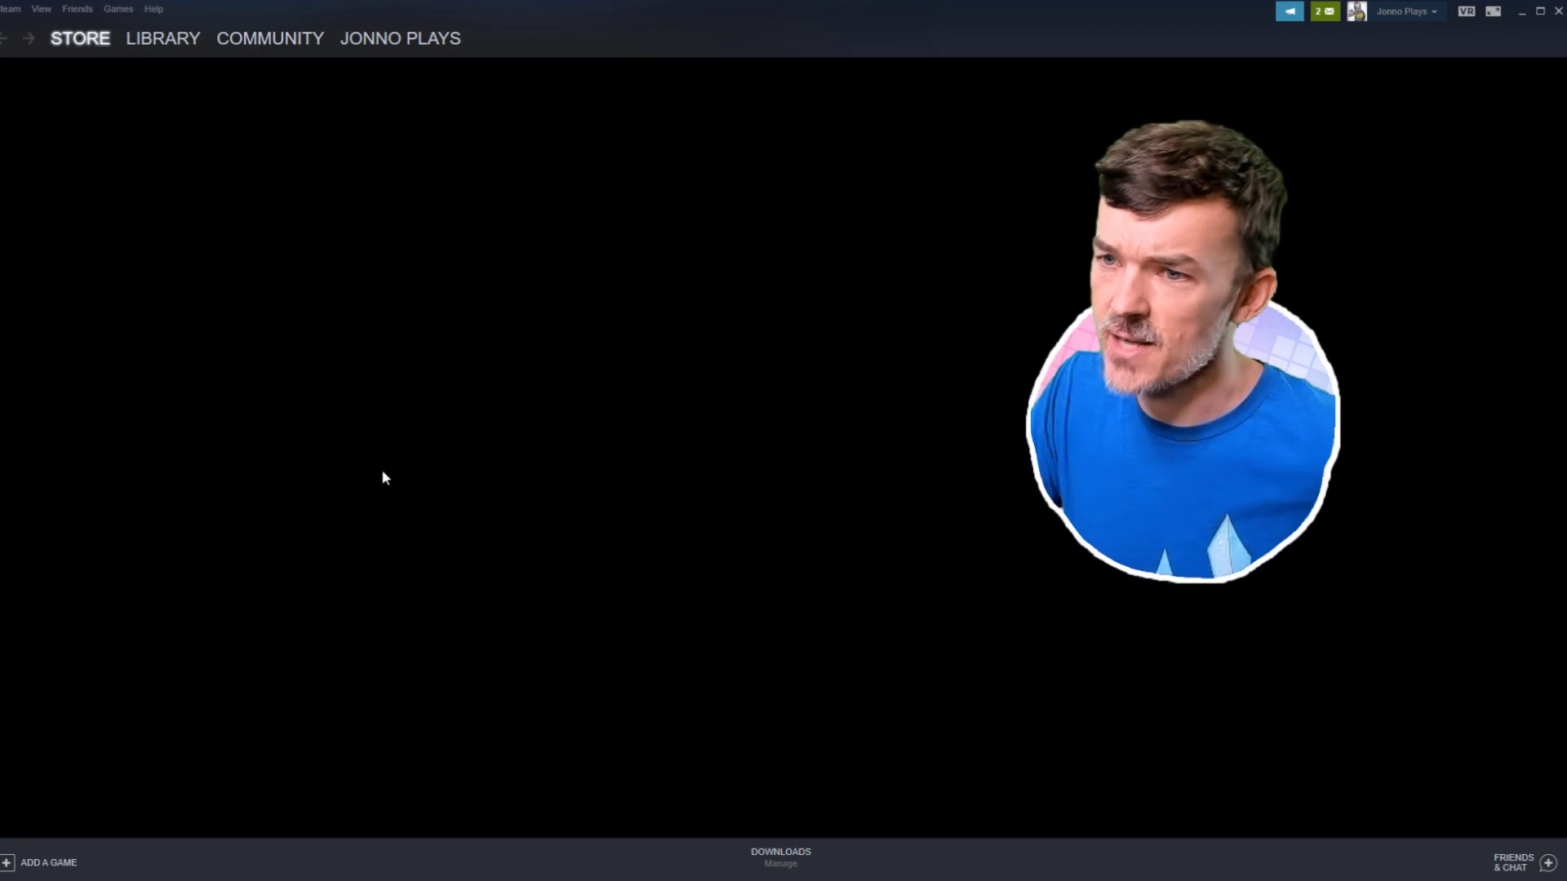
click(163, 39)
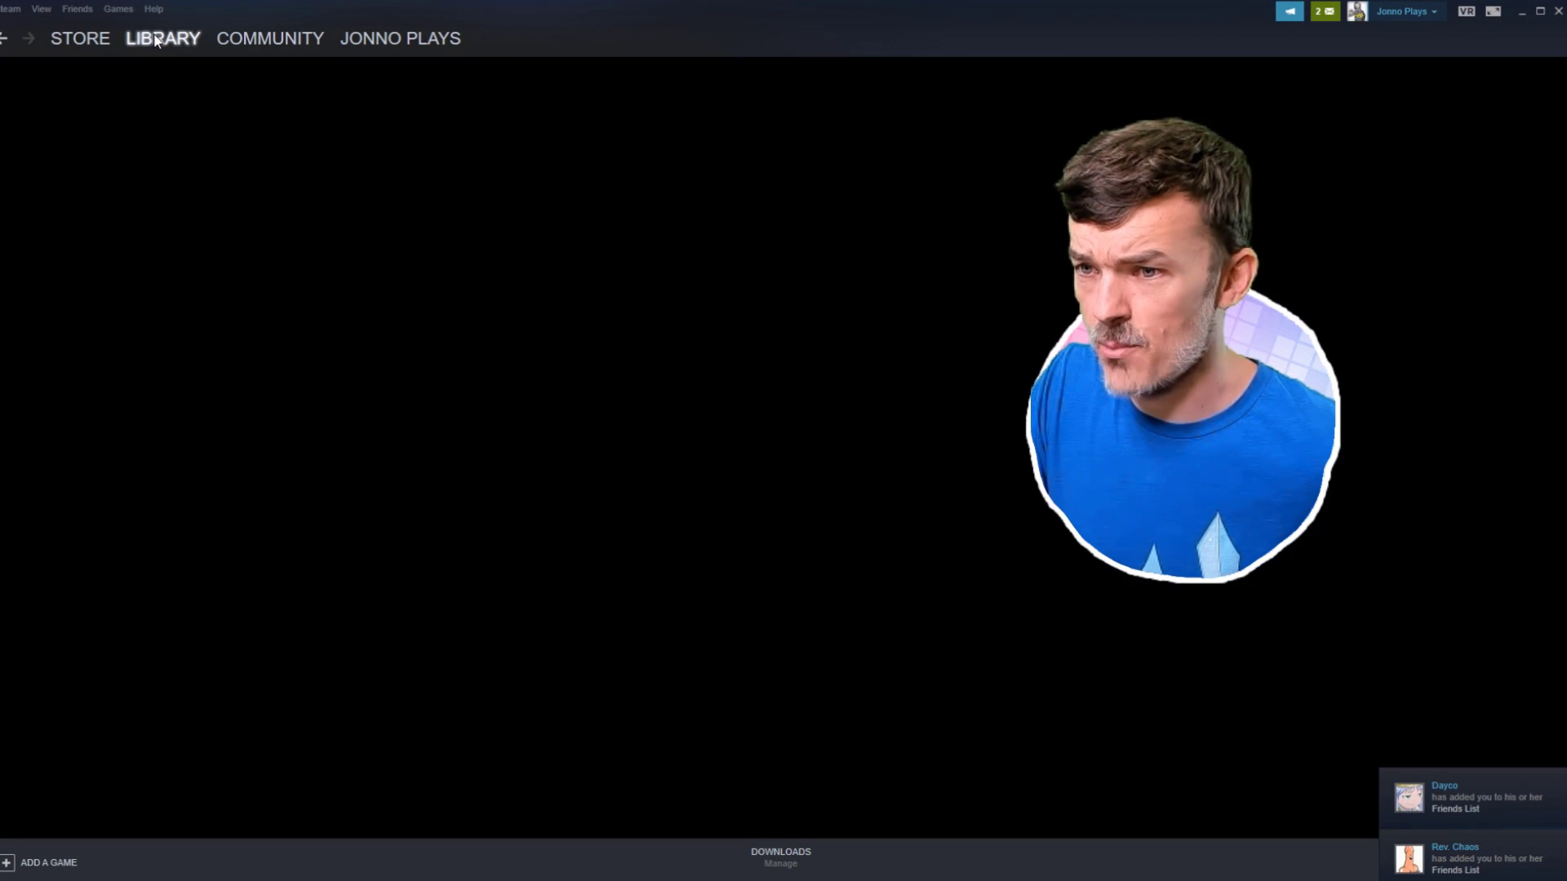
click(163, 39)
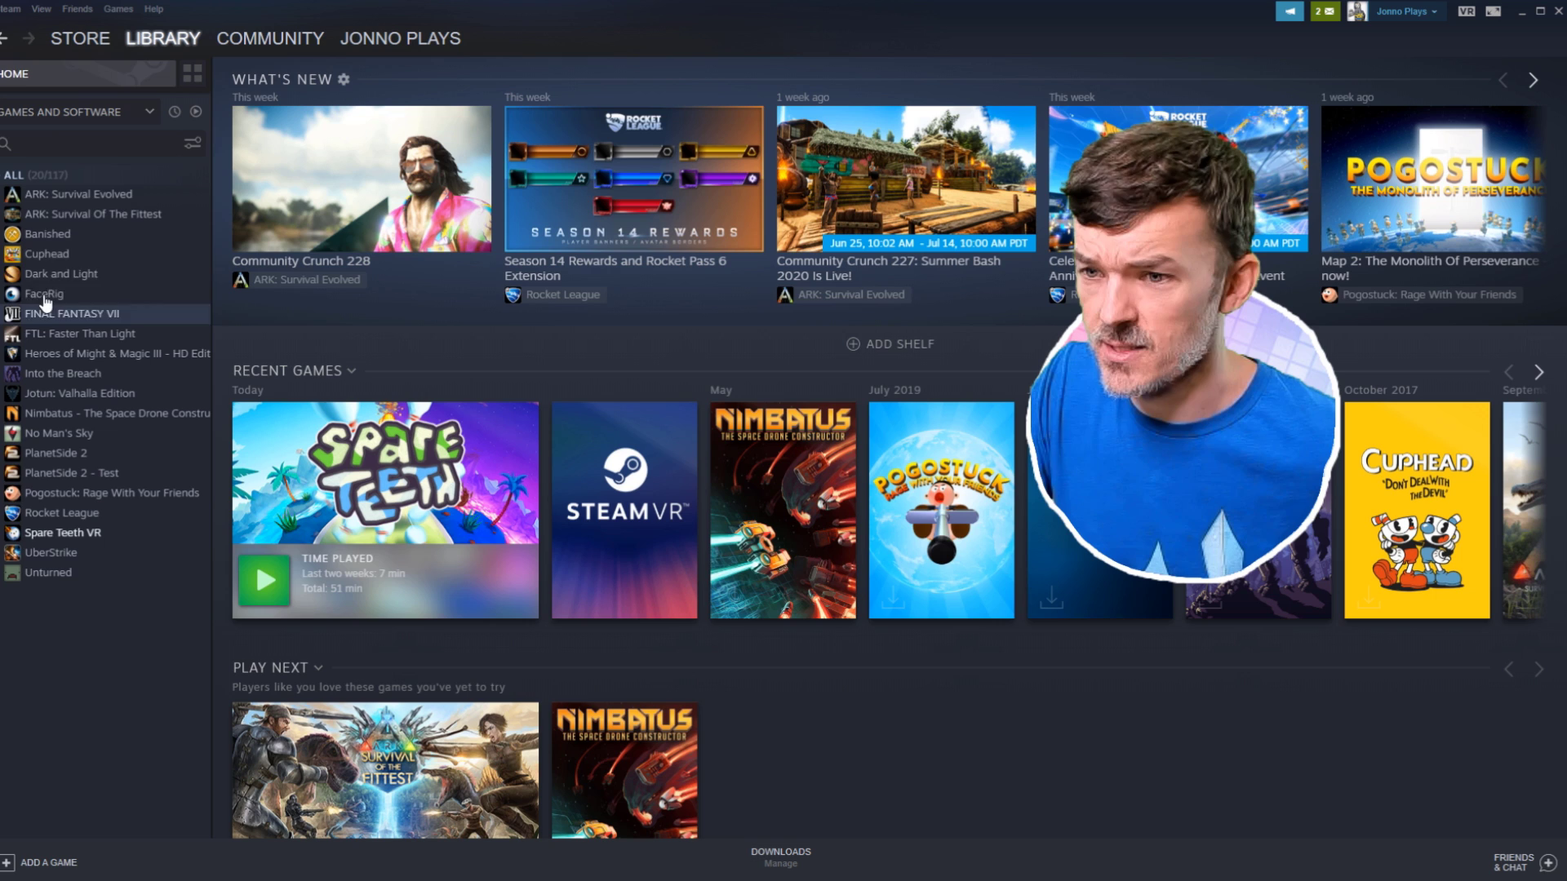
mouse_move(49, 235)
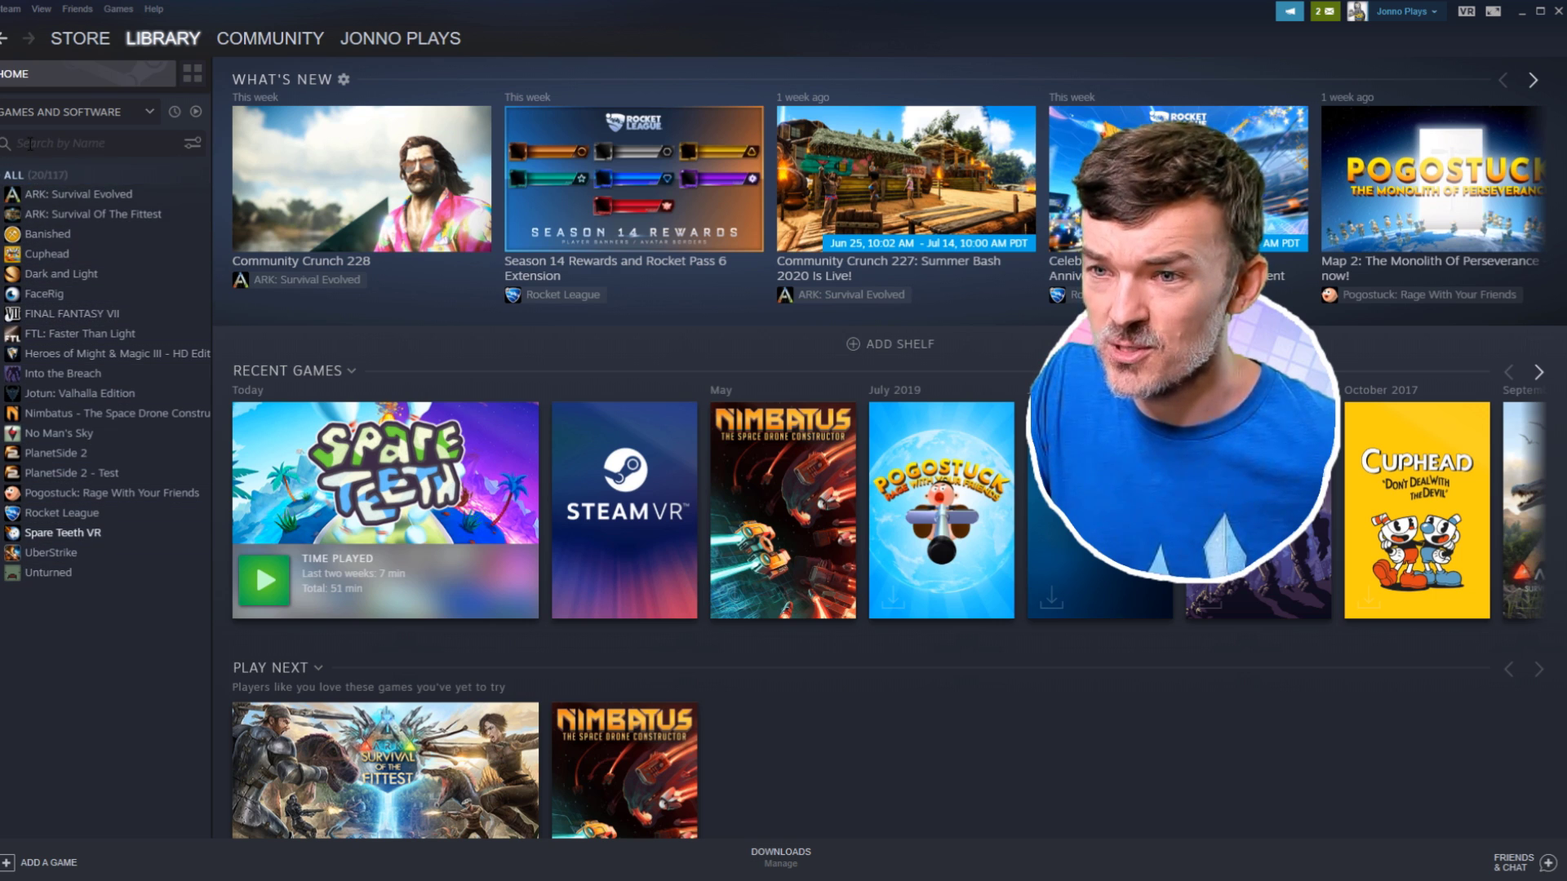
- Search the library for 'st' and bring up the SteamVR tool page
text(steamvr)
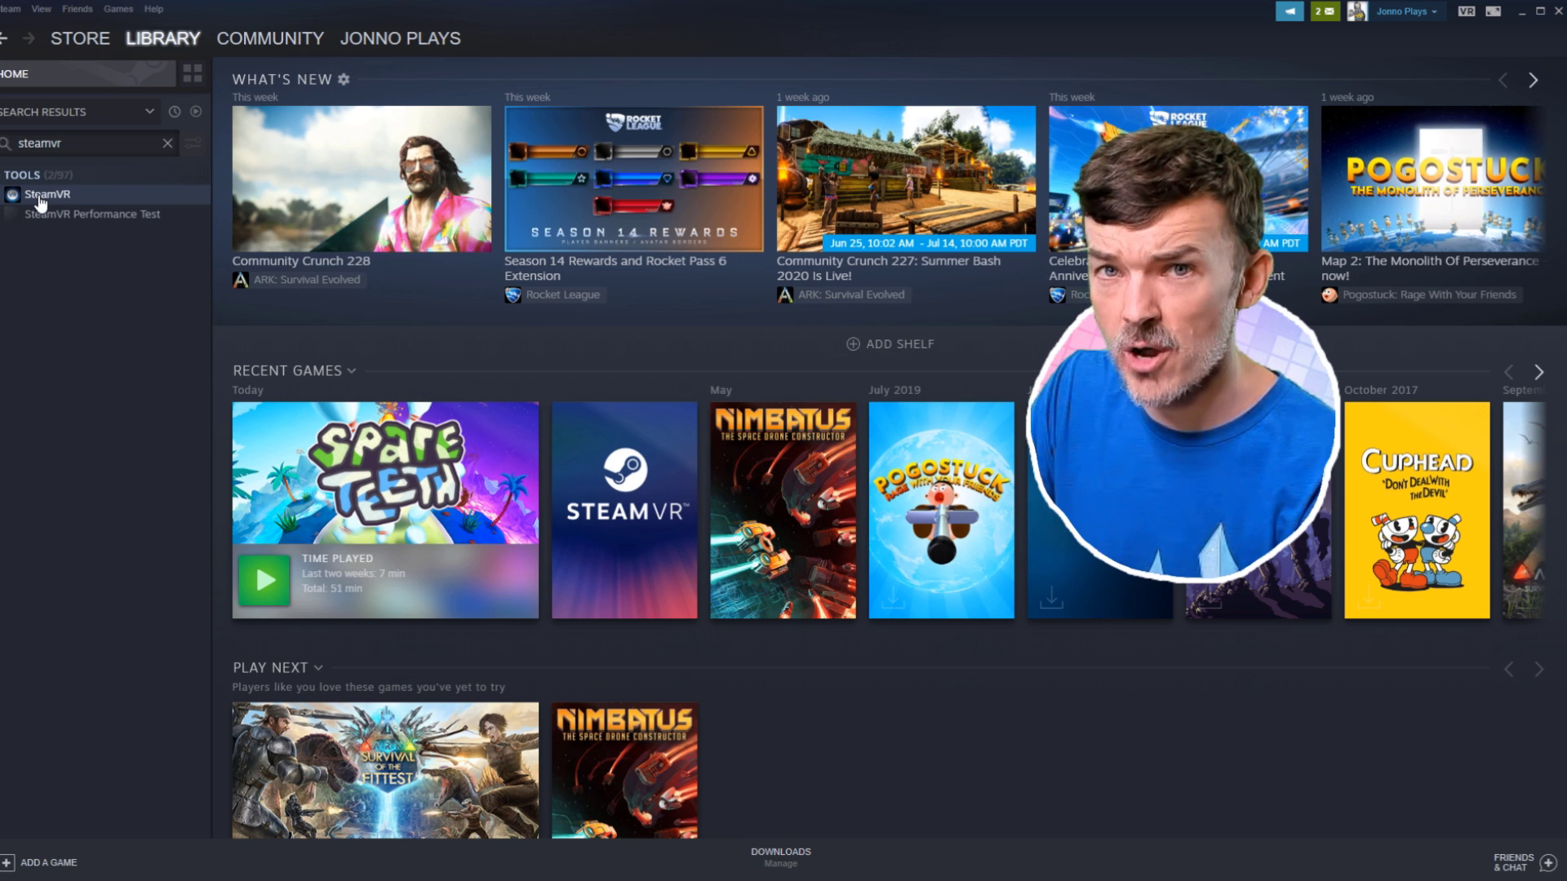
click(42, 194)
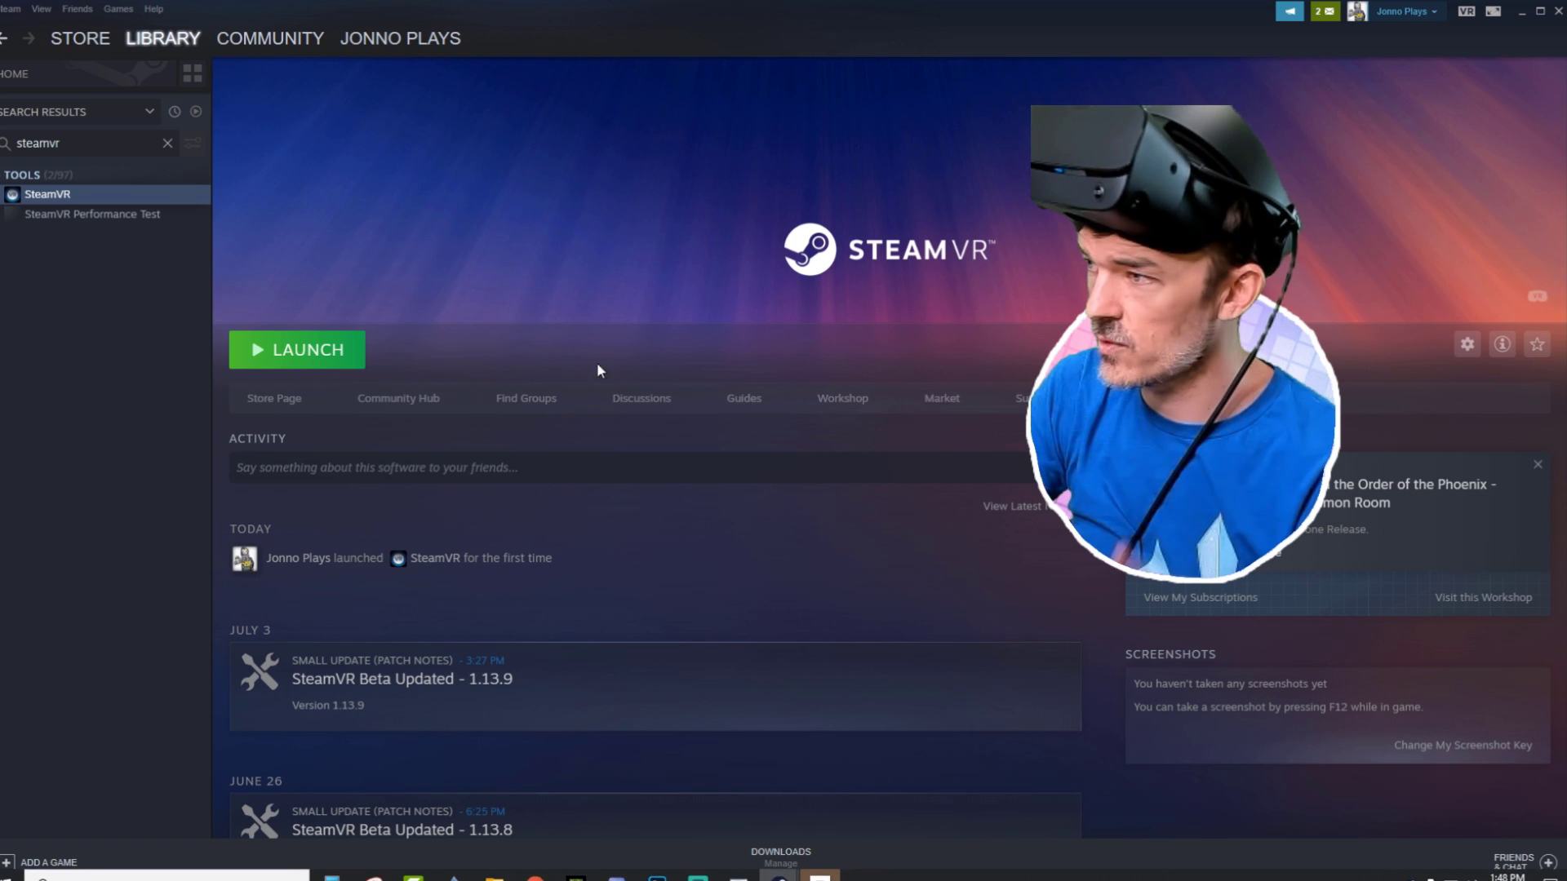
- Launch SteamVR from its library page and put on the headset
click(297, 349)
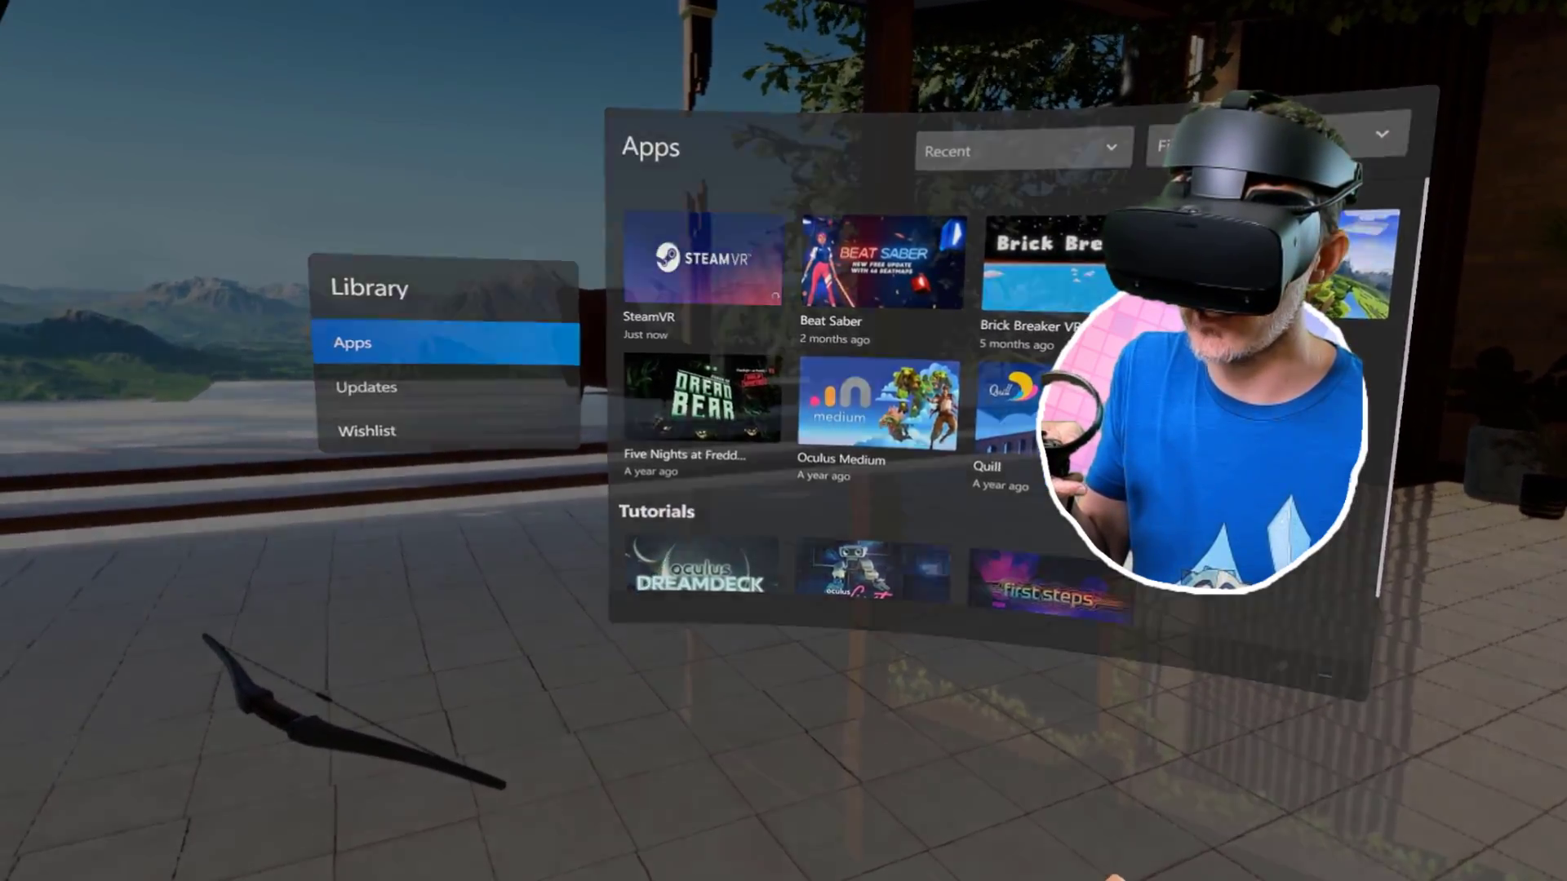
- Start SteamVR Home from the SteamVR tile in the Oculus apps library
click(698, 261)
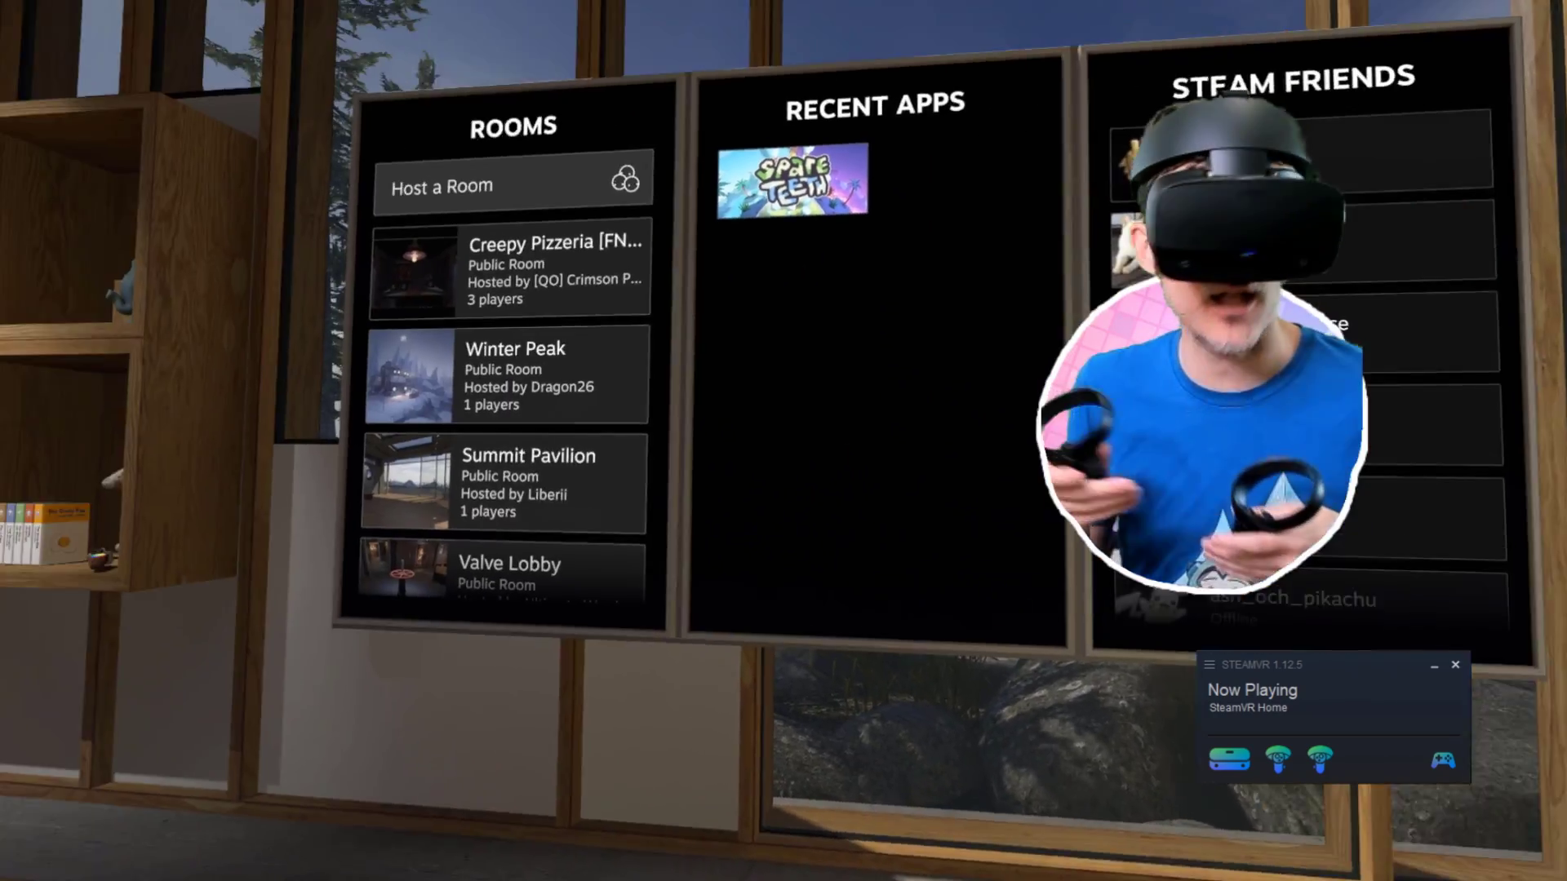
- Launch Spare Teeth VR from Recent Apps and dismiss its Norton firewall alert
click(789, 182)
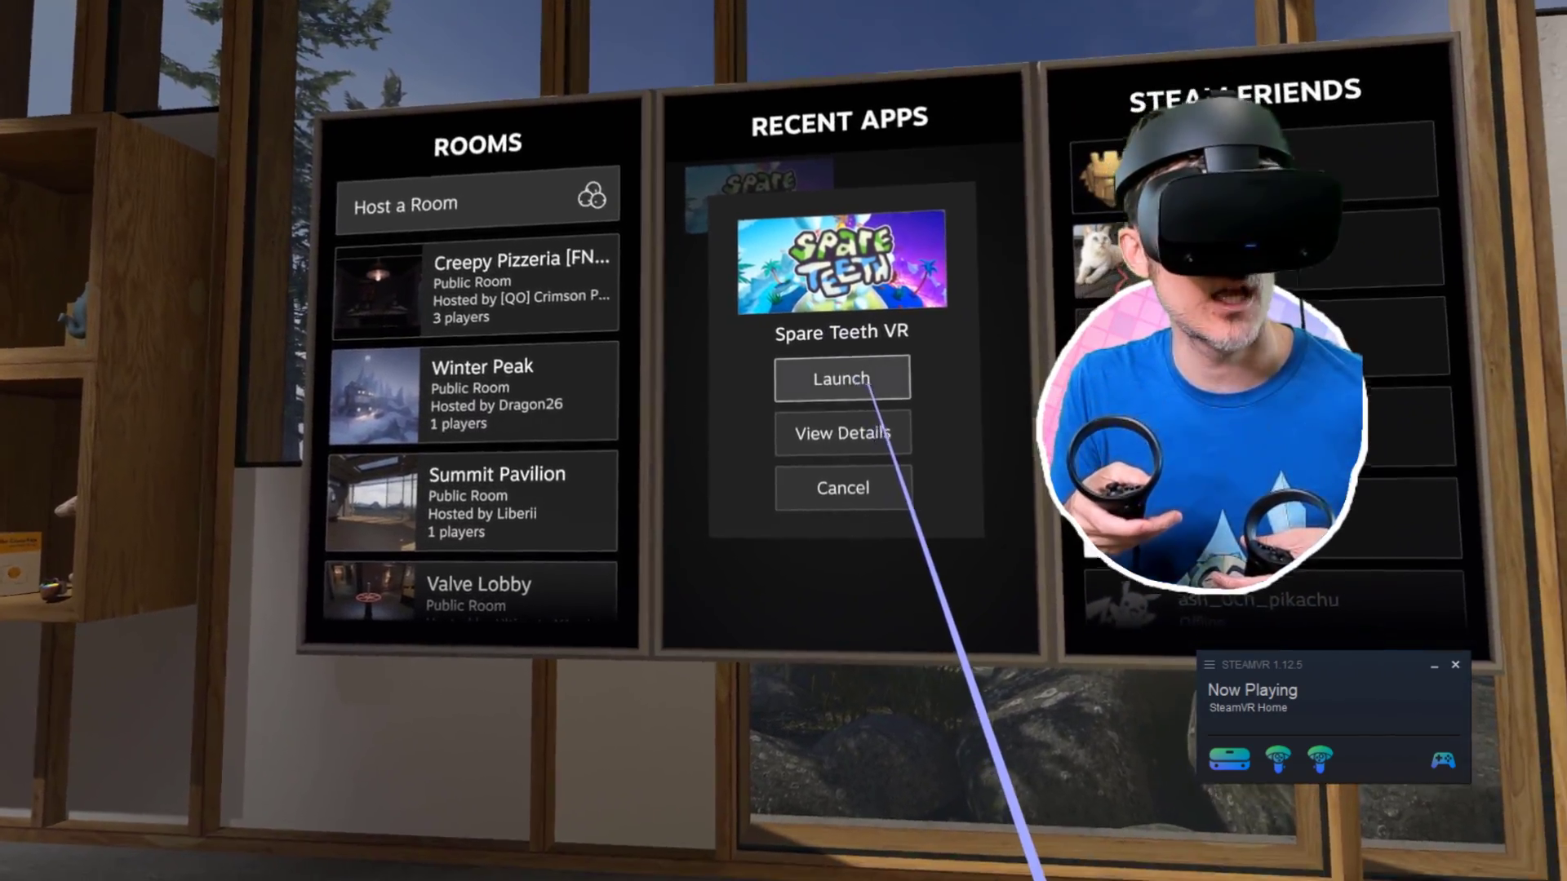
click(842, 379)
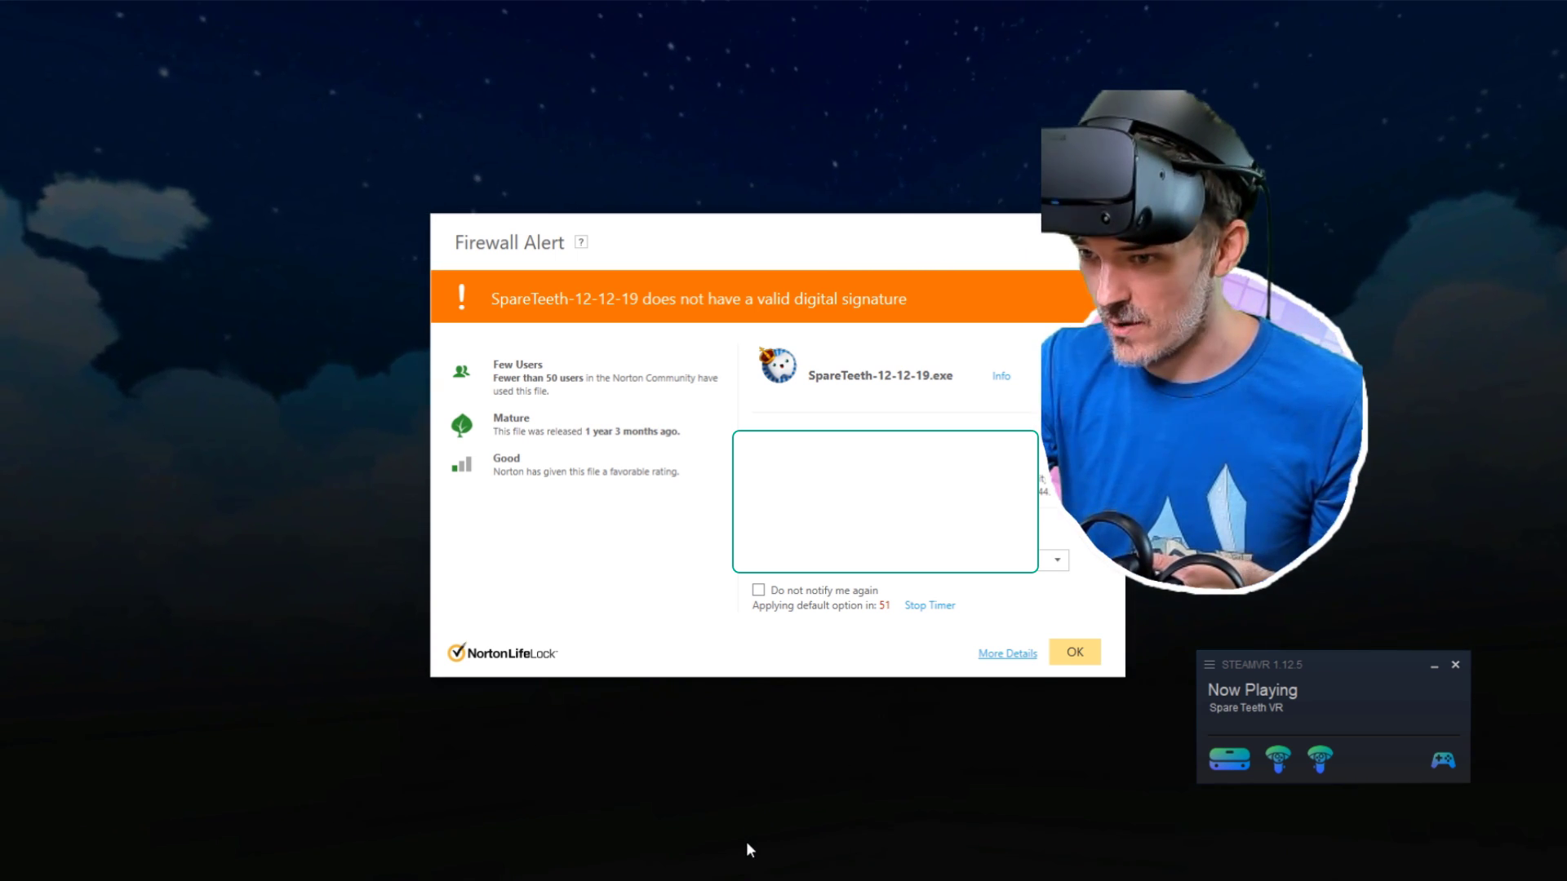
click(1074, 652)
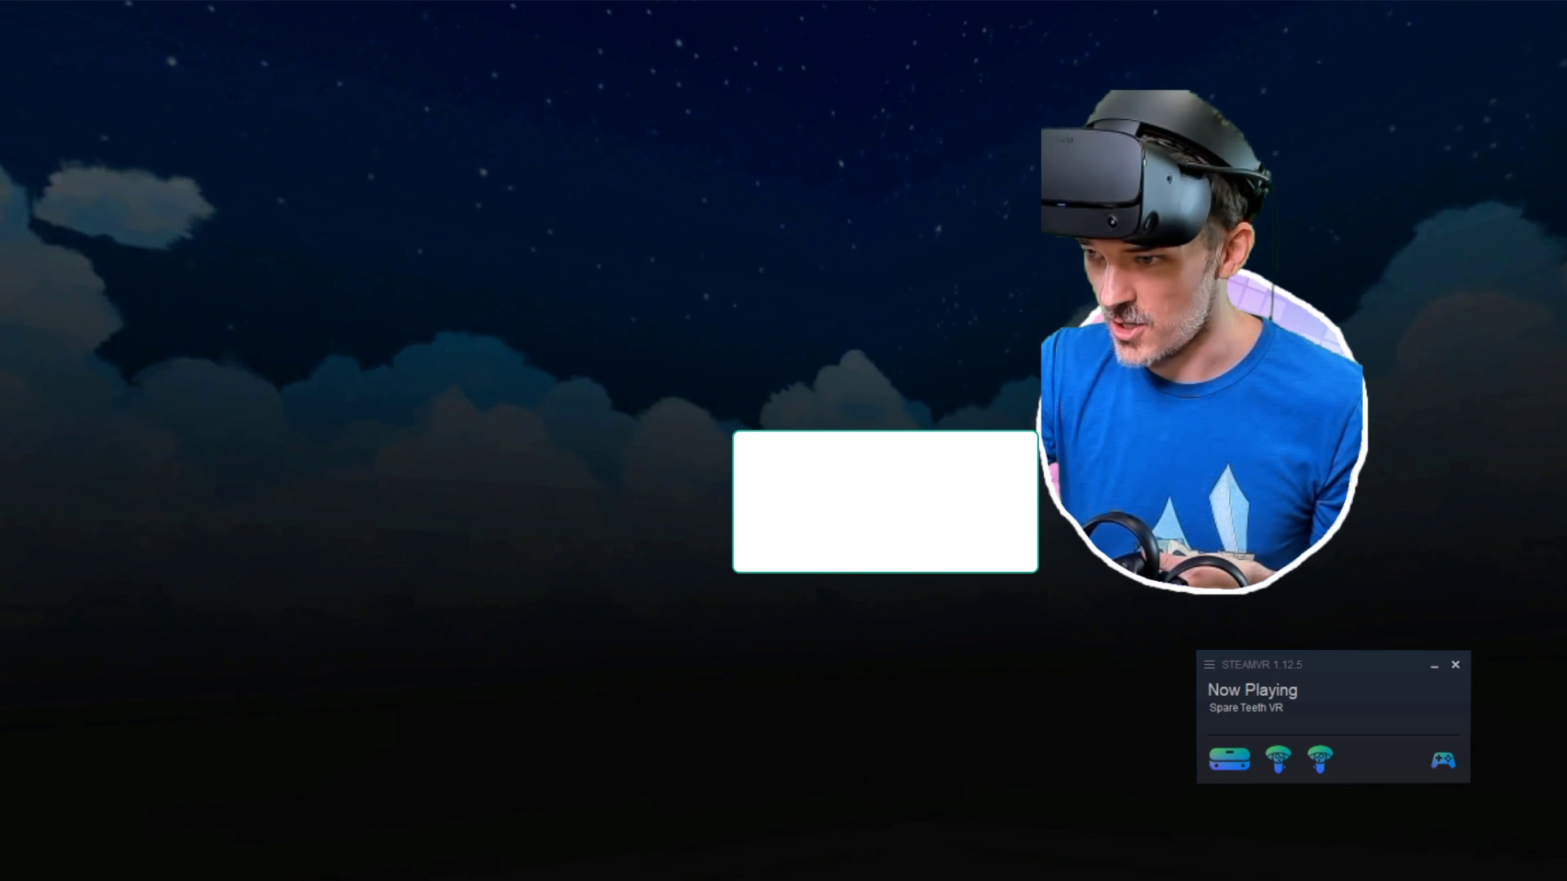